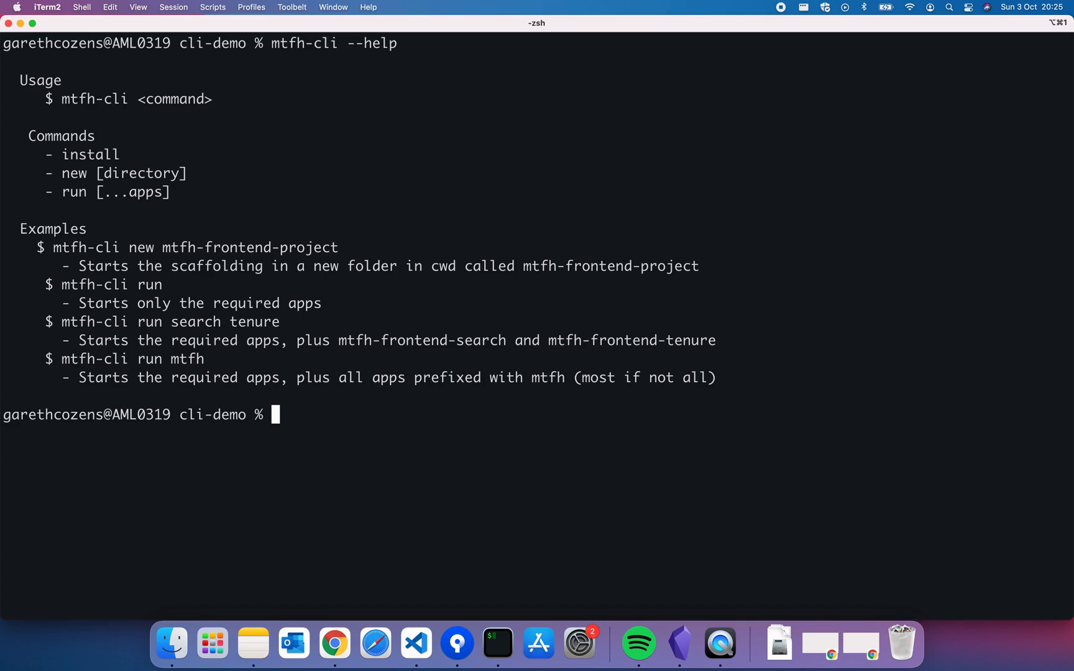
# - Run 'mtfh-cli run mtfh' in the cli-demo folder to start the mtfh frontends
pyautogui.write('mtfh')
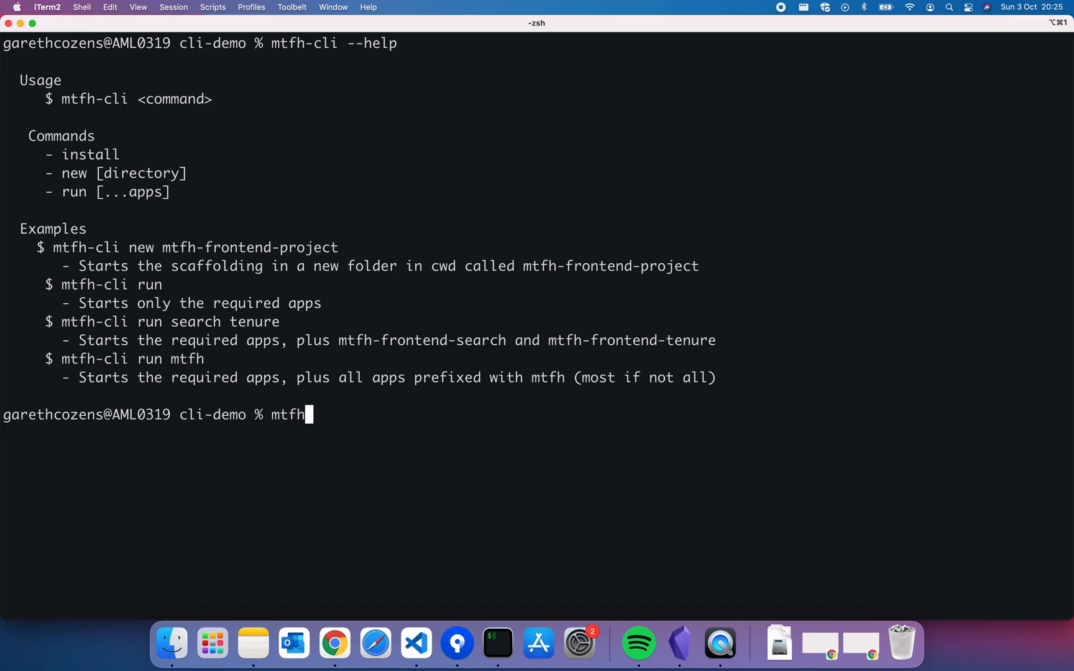
pyautogui.write('-cli')
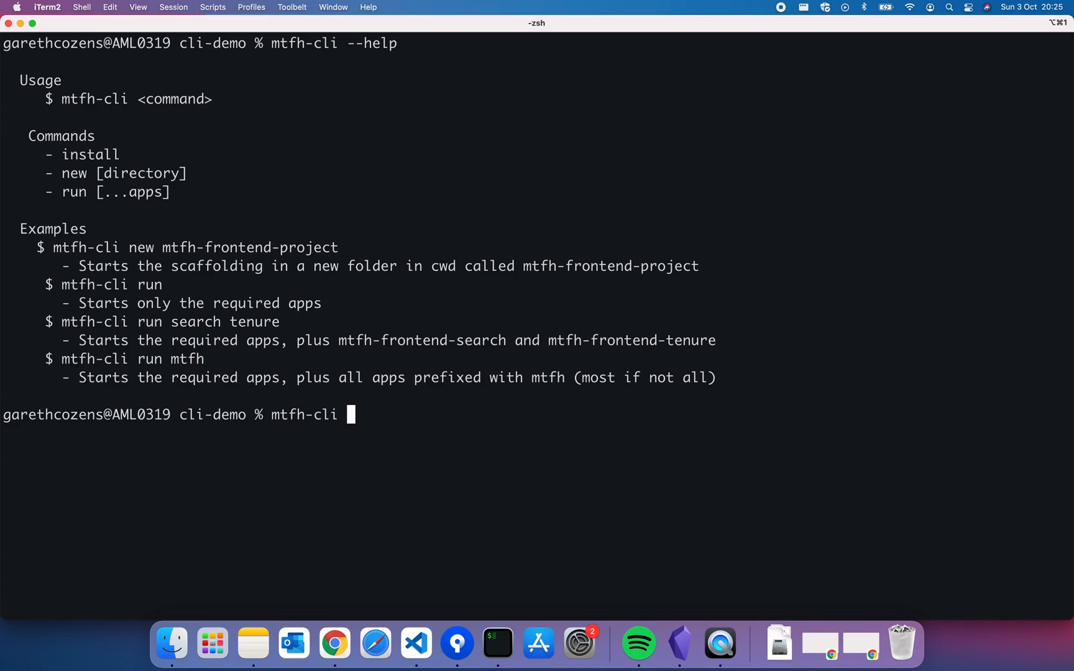
pyautogui.write('run')
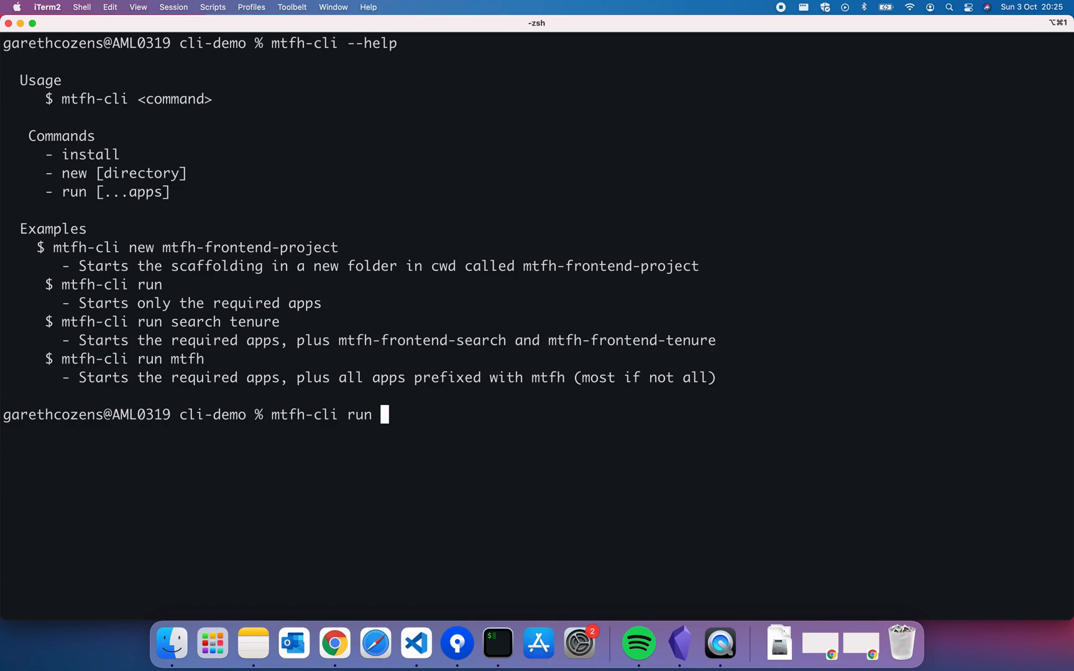
pyautogui.write('mtf')
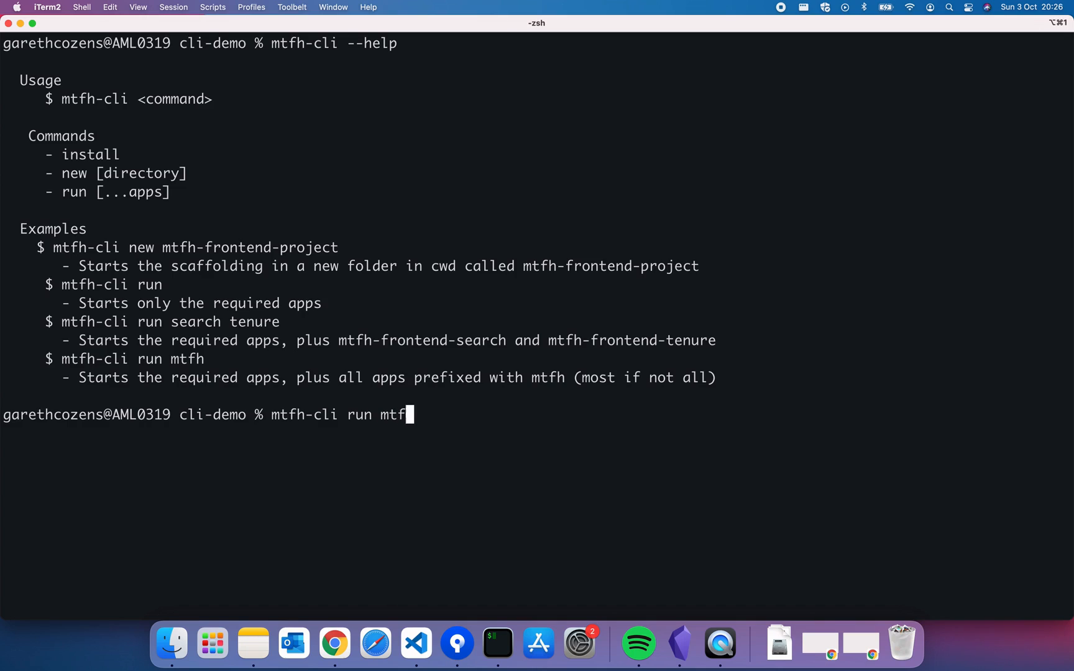
pyautogui.write('h')
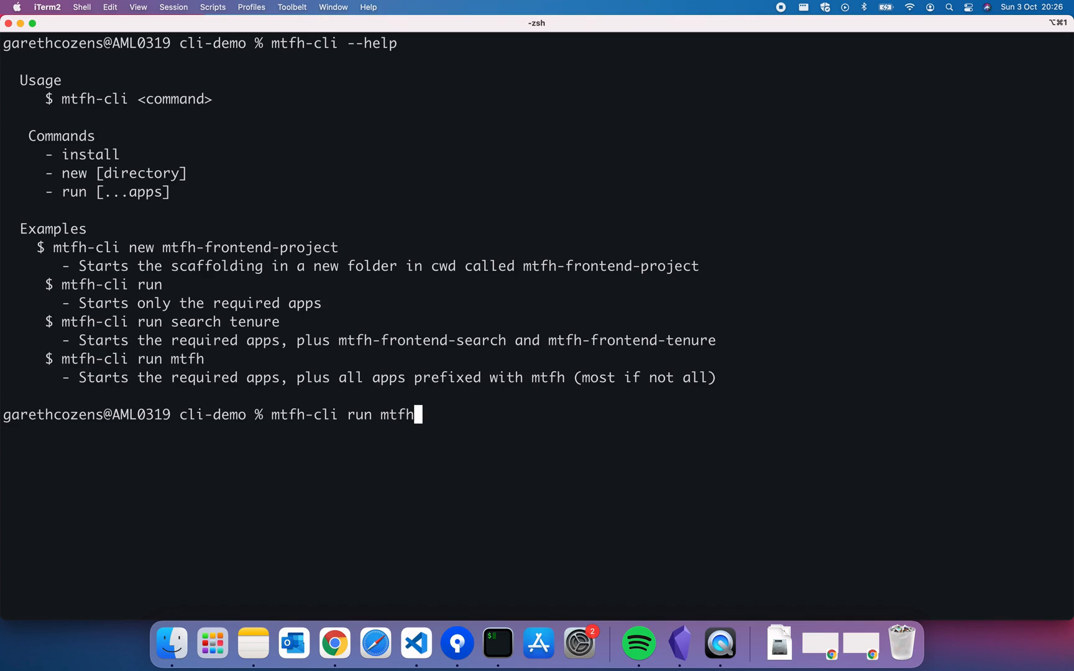
pyautogui.press('Return')
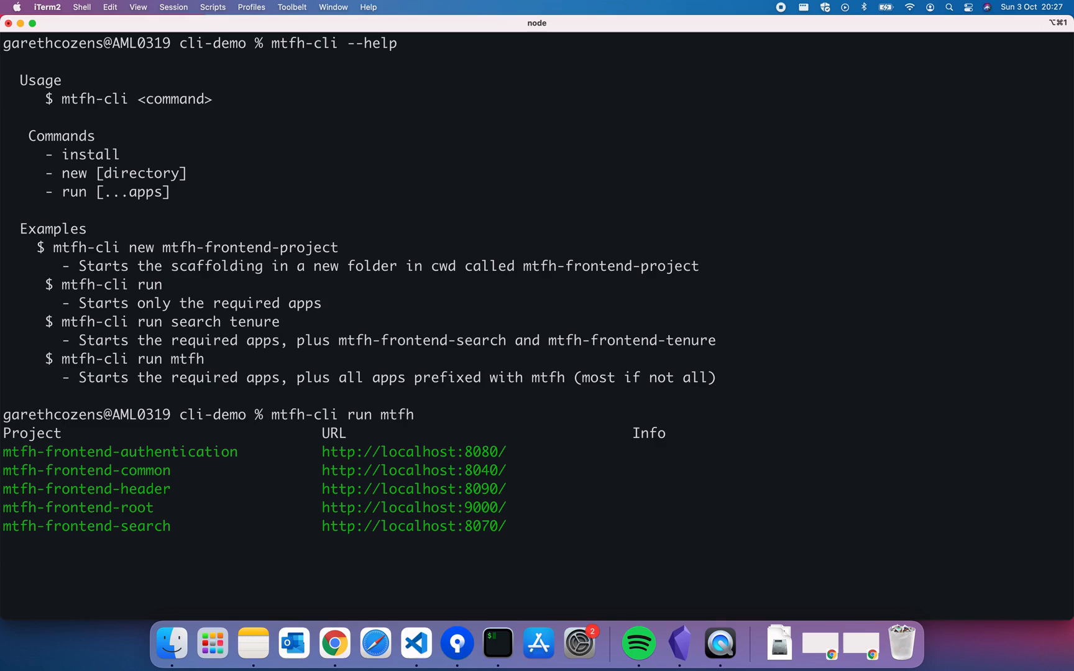
pyautogui.moveTo(532, 365)
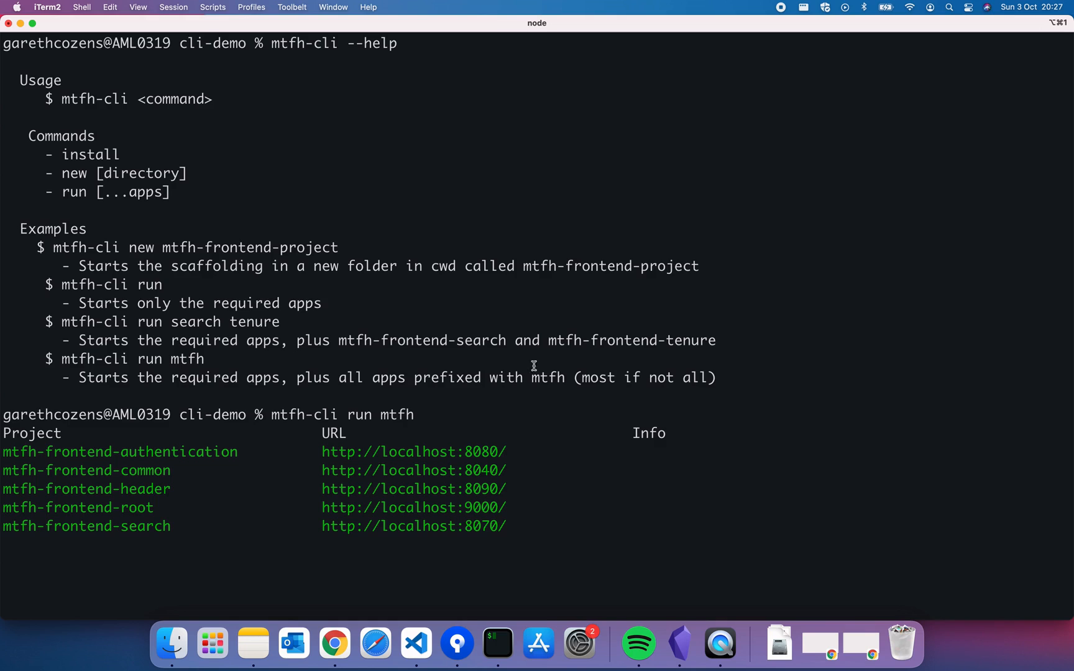
# - Bring Chrome forward and show the Manage my Home tab at localhost:9000
pyautogui.click(335, 644)
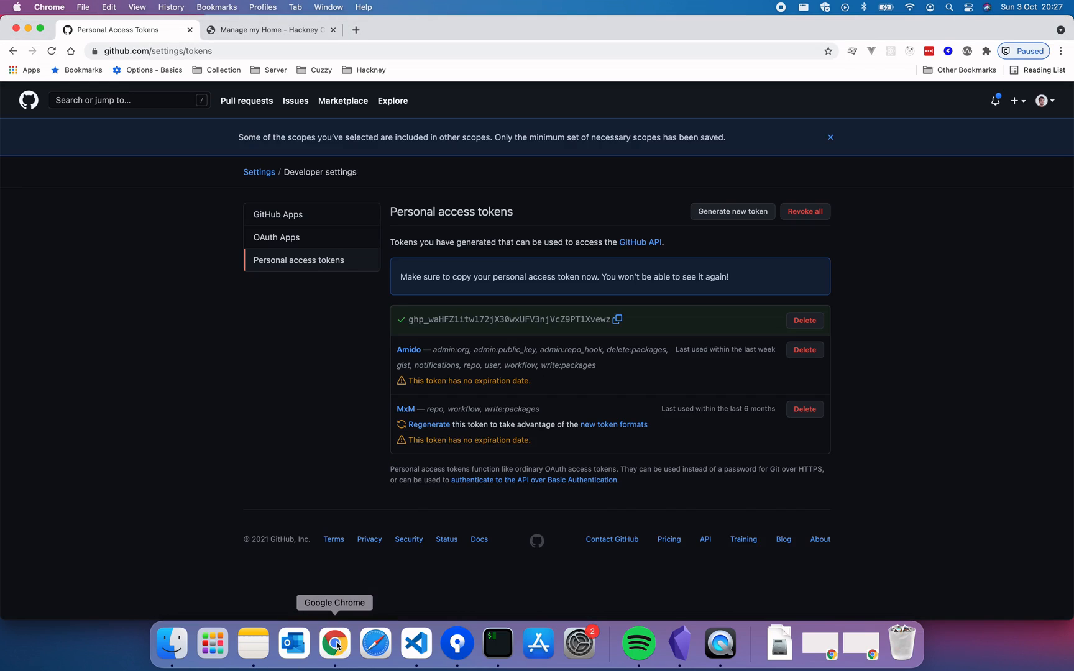
pyautogui.click(158, 51)
pyautogui.write('local.hackney.gov.uk:9000')
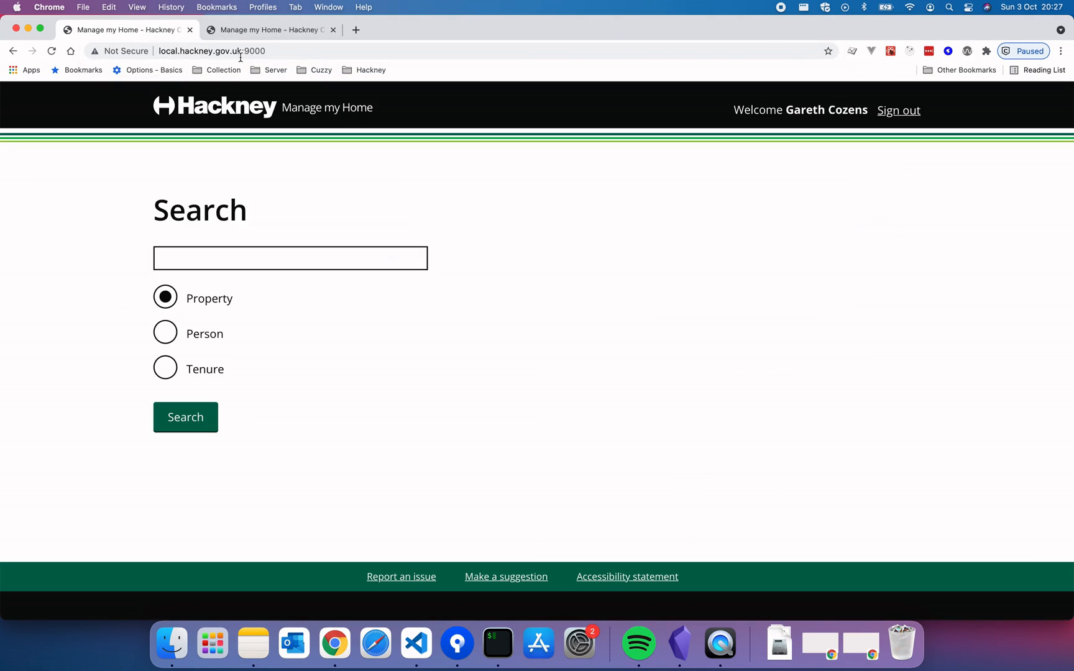
pyautogui.moveTo(297, 180)
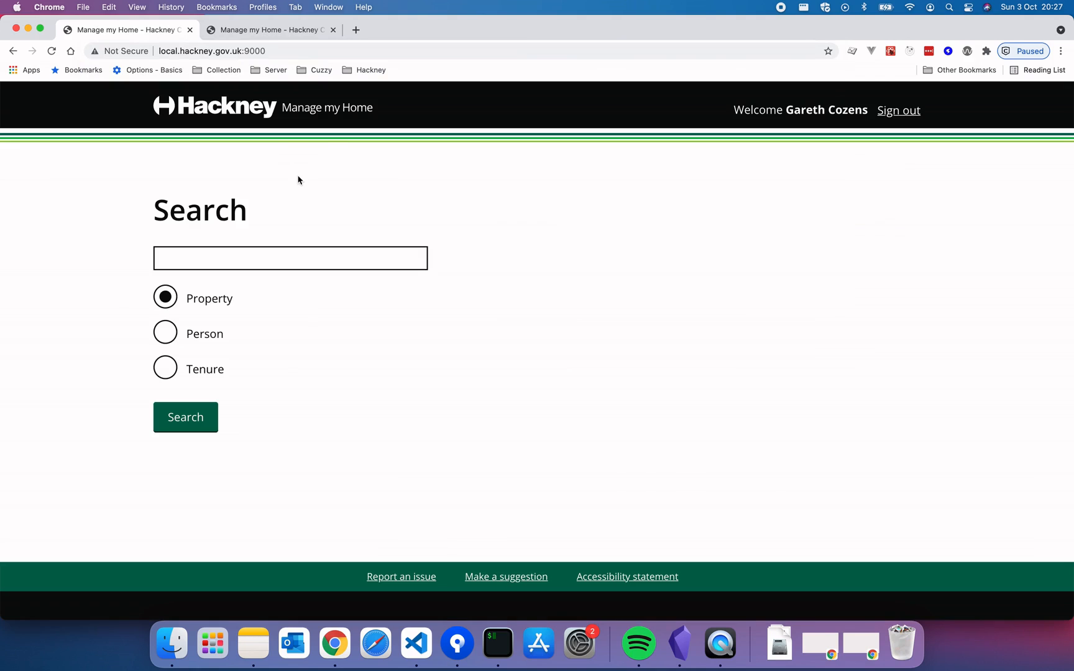
pyautogui.moveTo(419, 226)
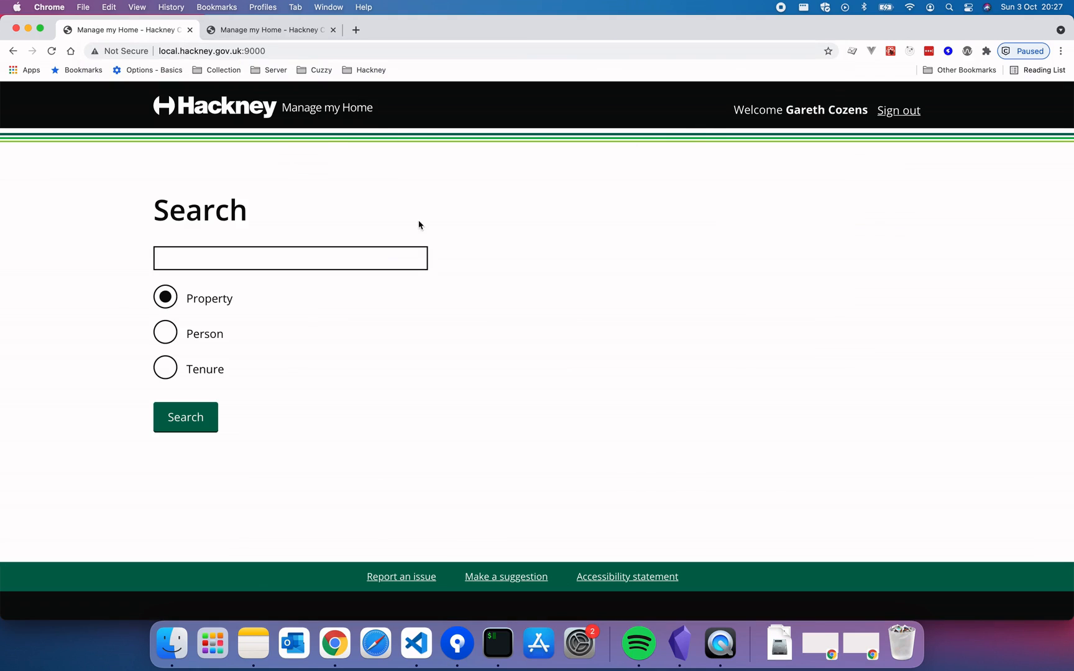
pyautogui.moveTo(369, 490)
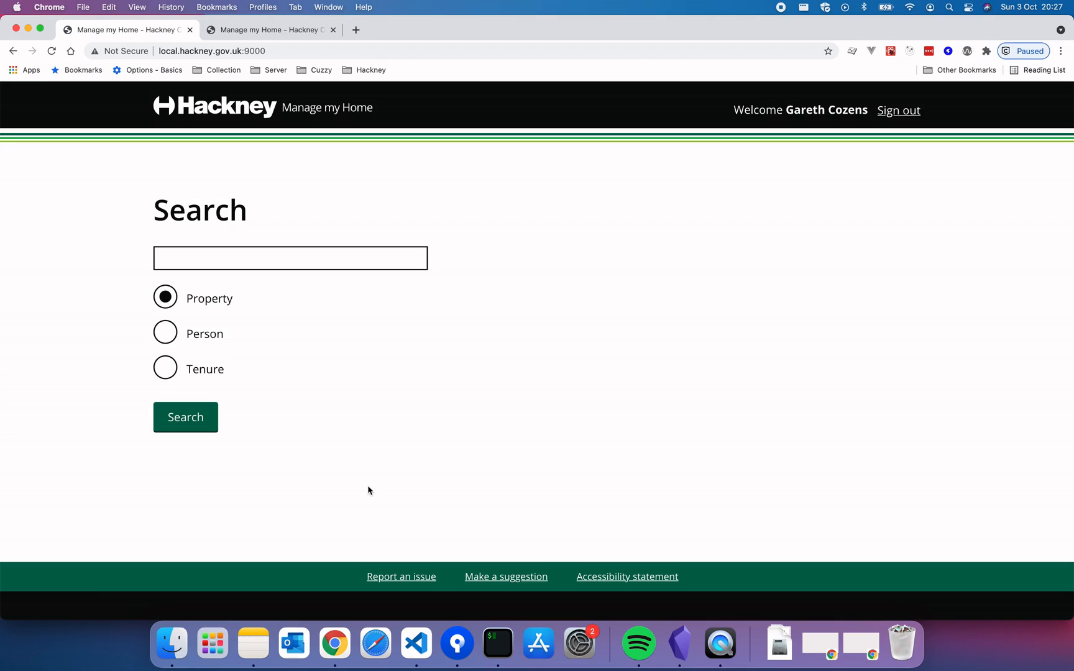
pyautogui.moveTo(277, 284)
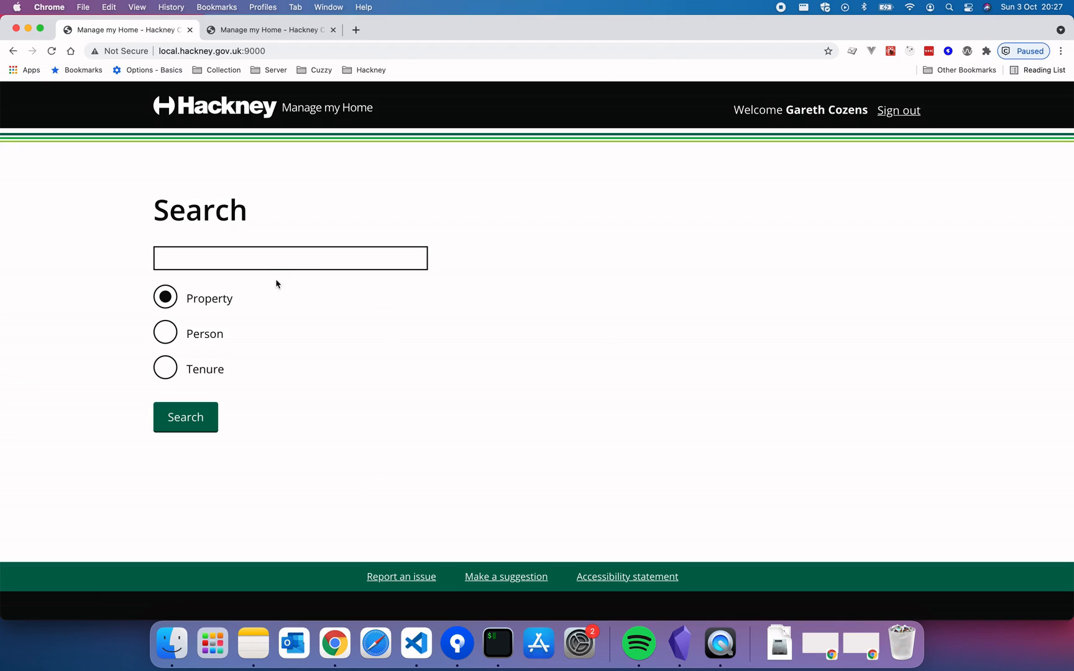
pyautogui.moveTo(282, 314)
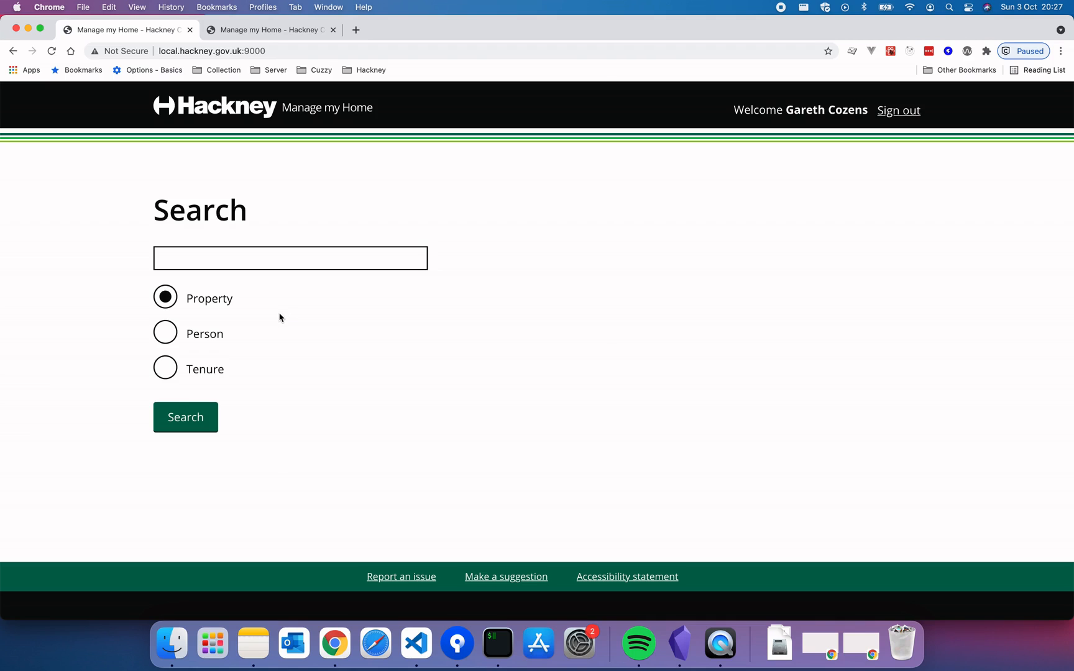
pyautogui.moveTo(297, 289)
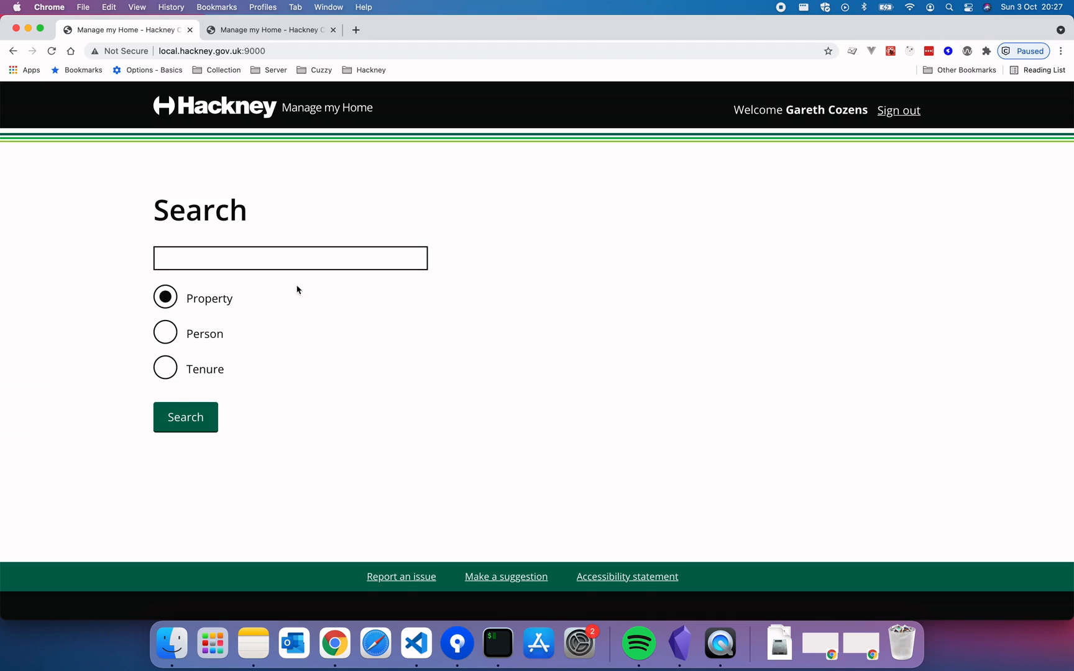
pyautogui.write('Jake')
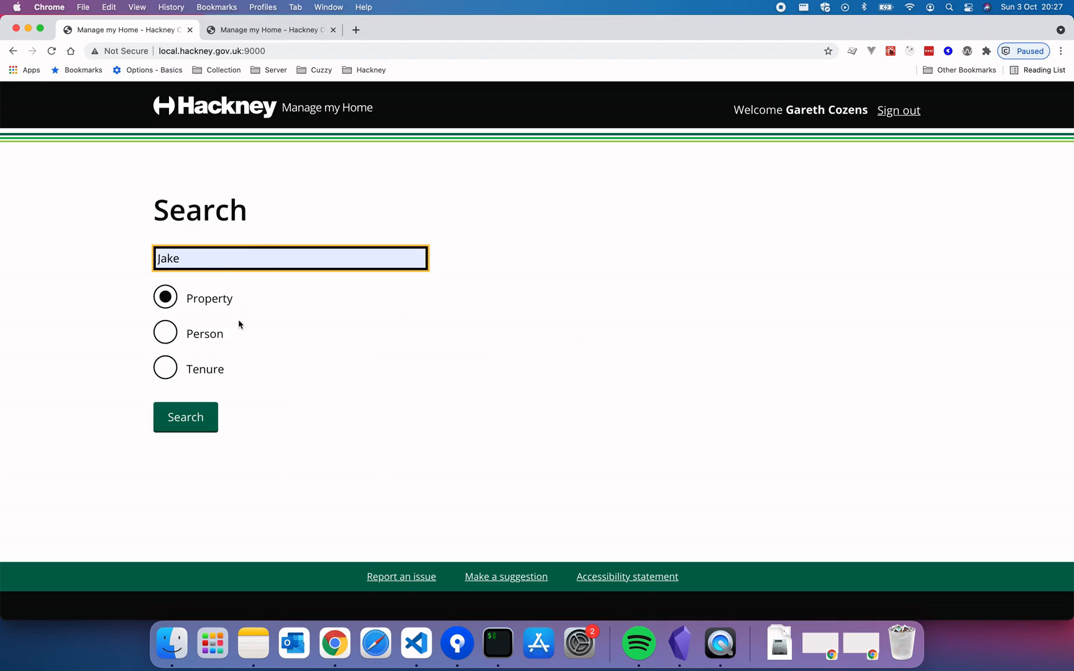
pyautogui.click(165, 334)
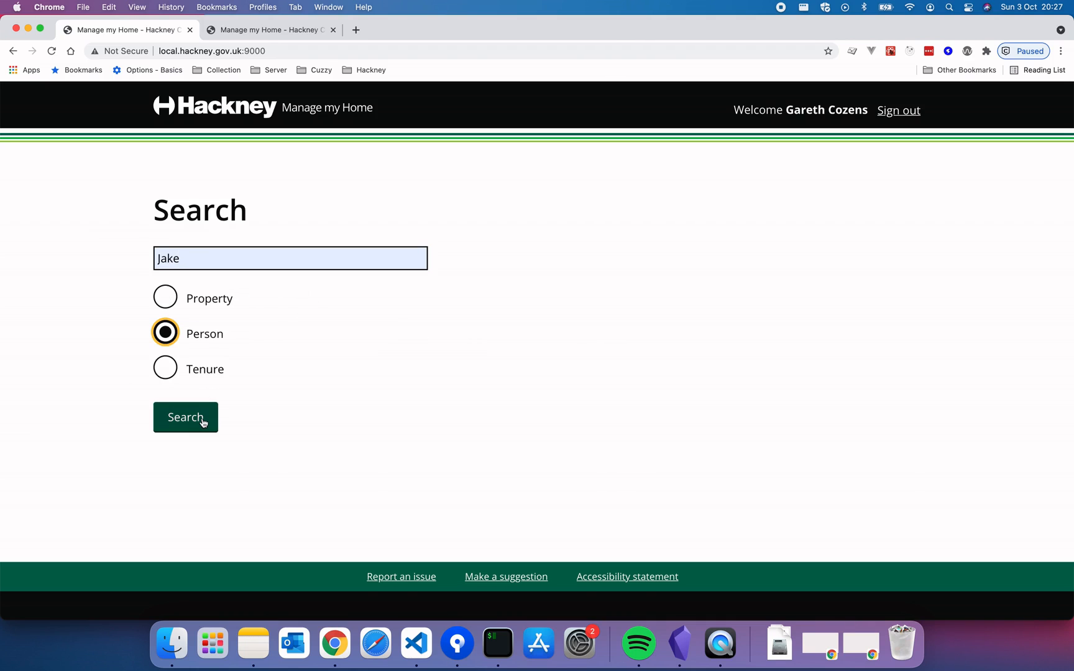
pyautogui.click(185, 417)
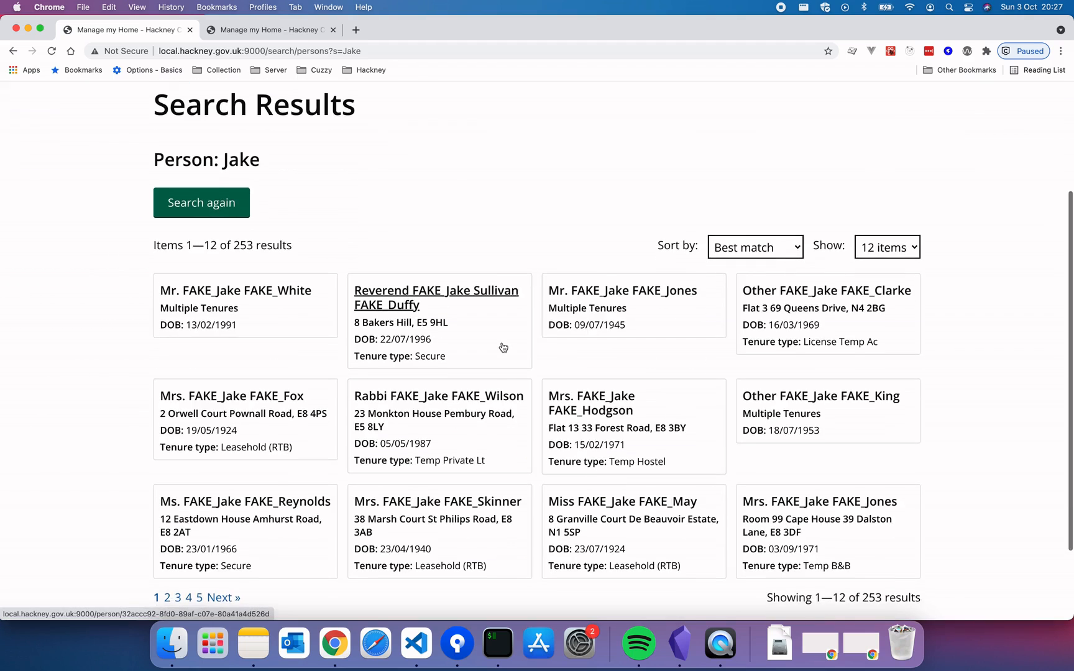
pyautogui.scroll(3)
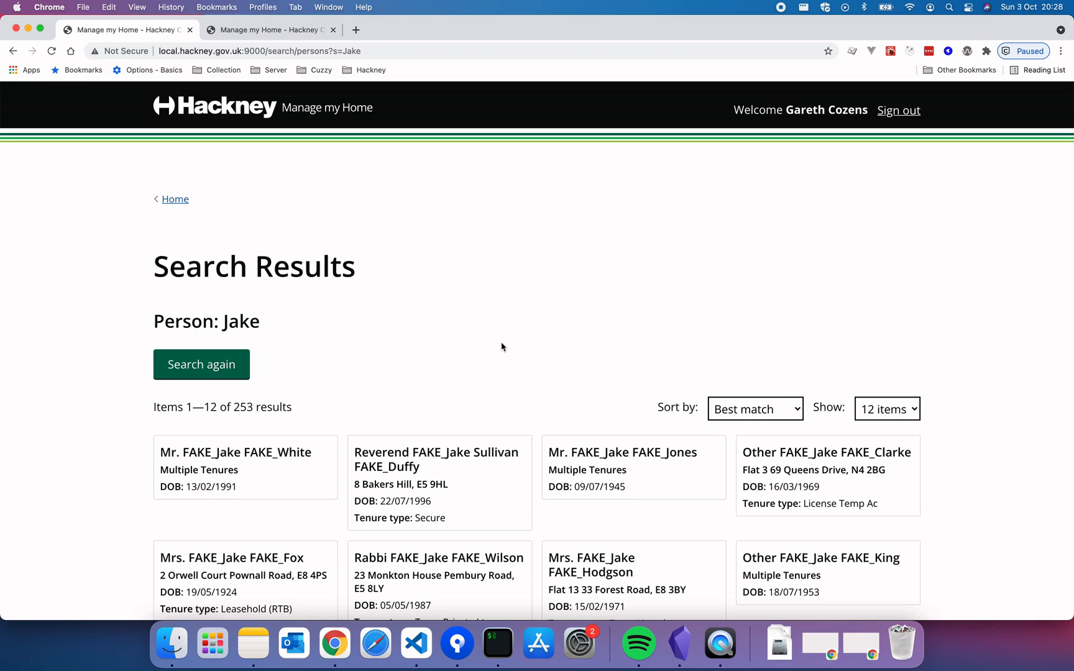
pyautogui.scroll(-3)
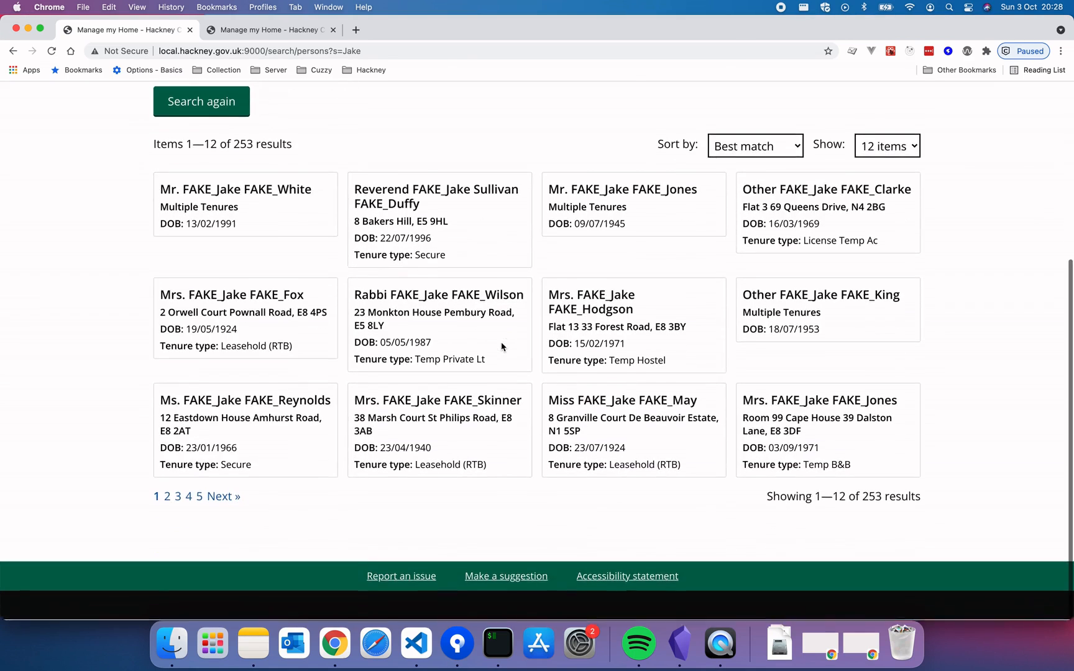
pyautogui.scroll(3)
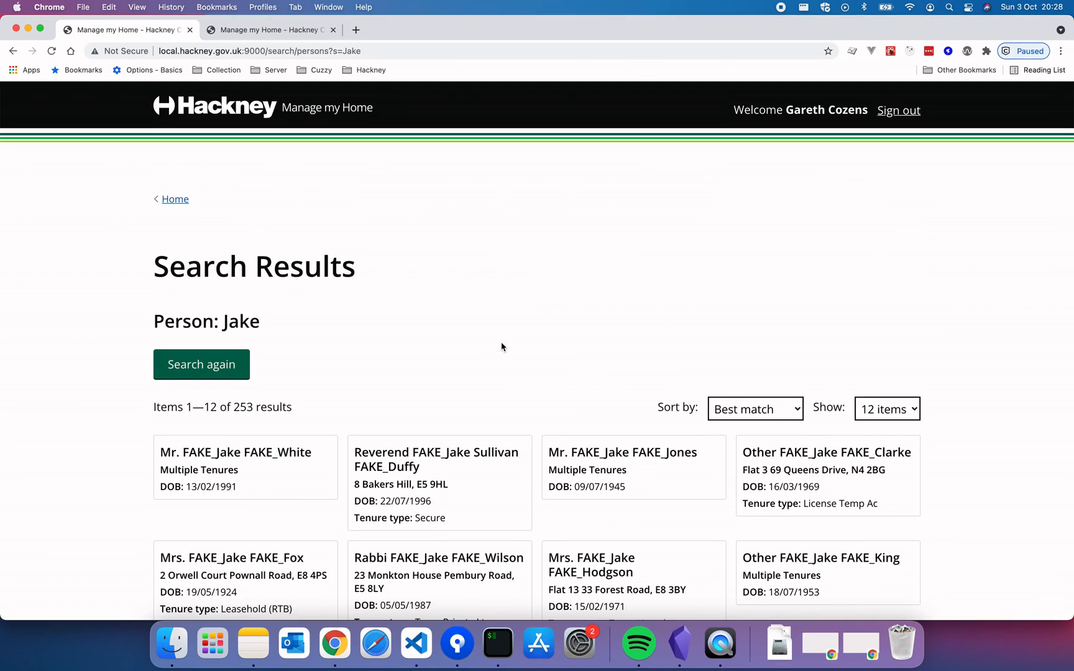
pyautogui.moveTo(491, 337)
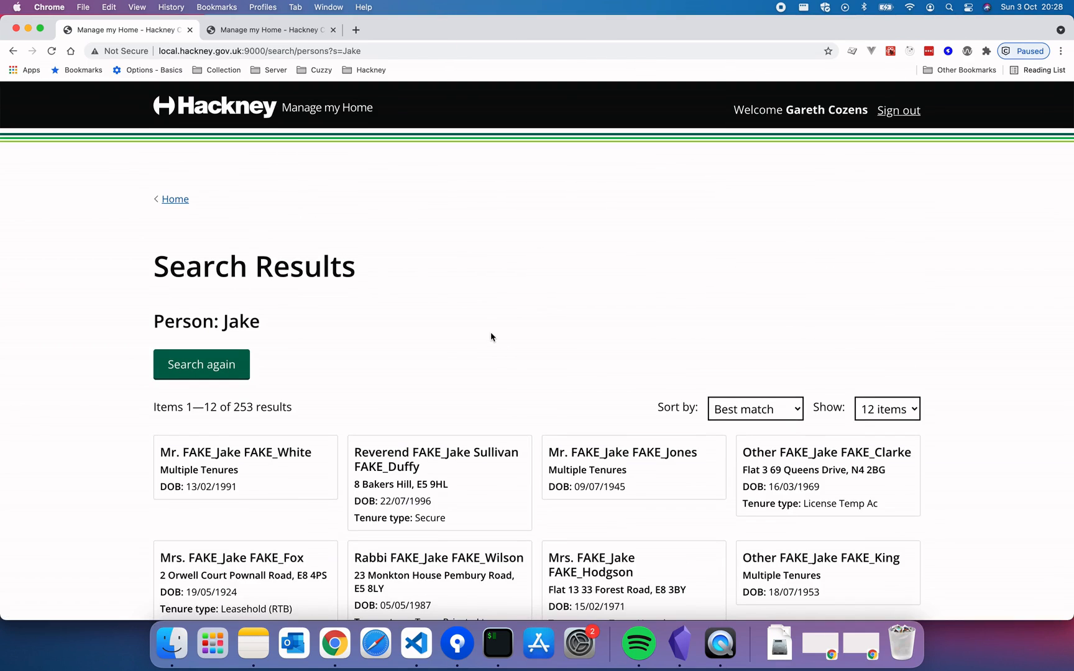
pyautogui.moveTo(175, 200)
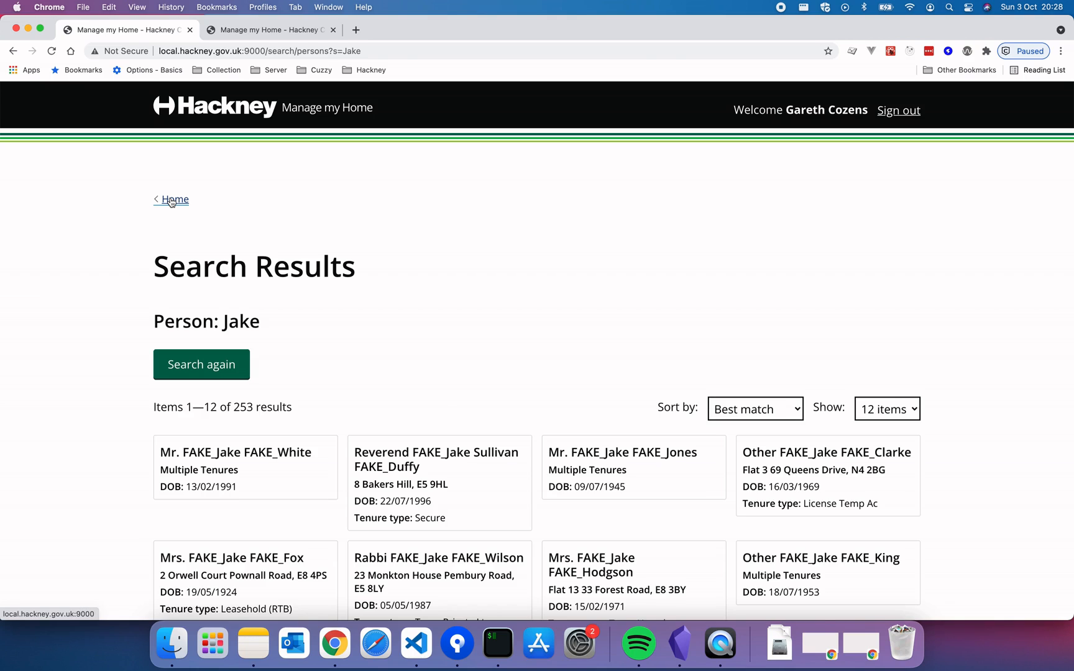
pyautogui.moveTo(180, 205)
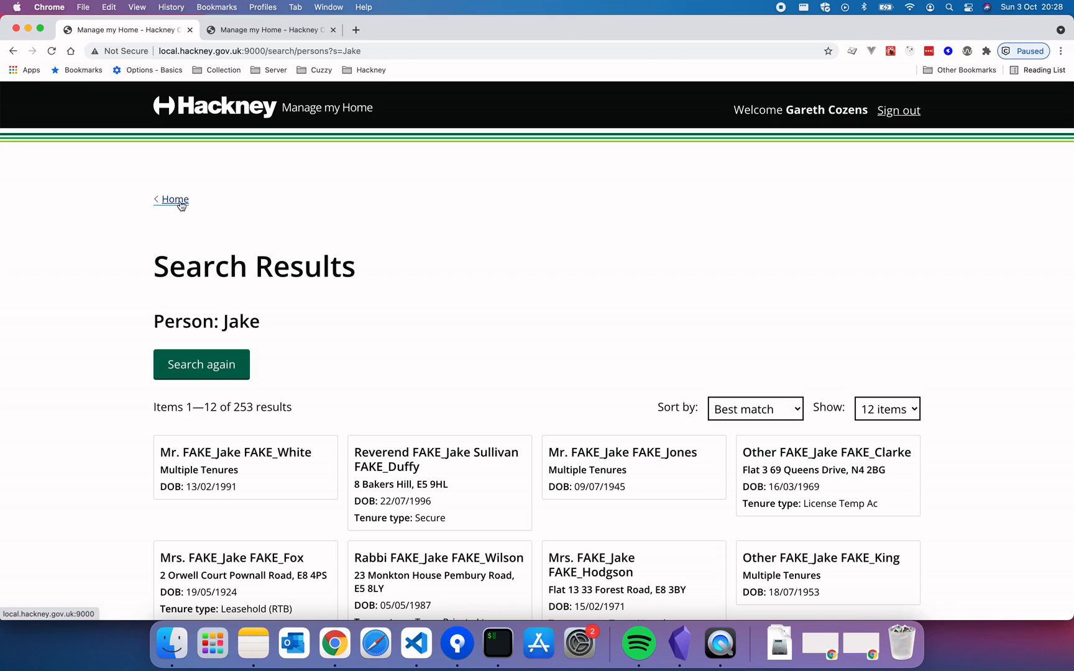
# - Return home, back to the Jake search results, and open a person's record
pyautogui.click(176, 200)
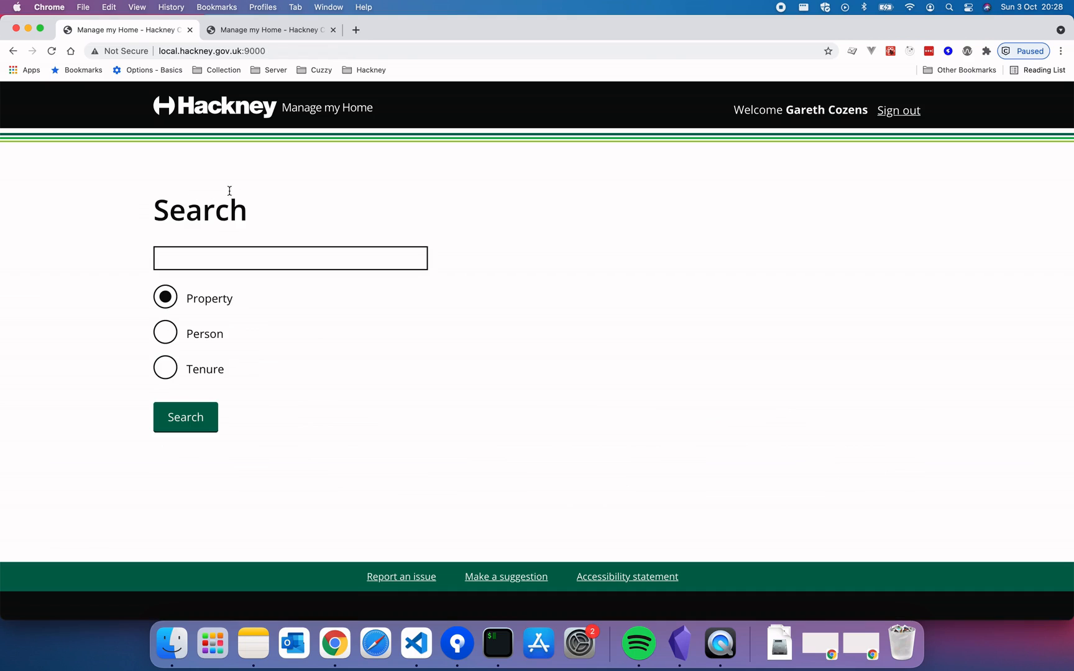
pyautogui.moveTo(168, 127)
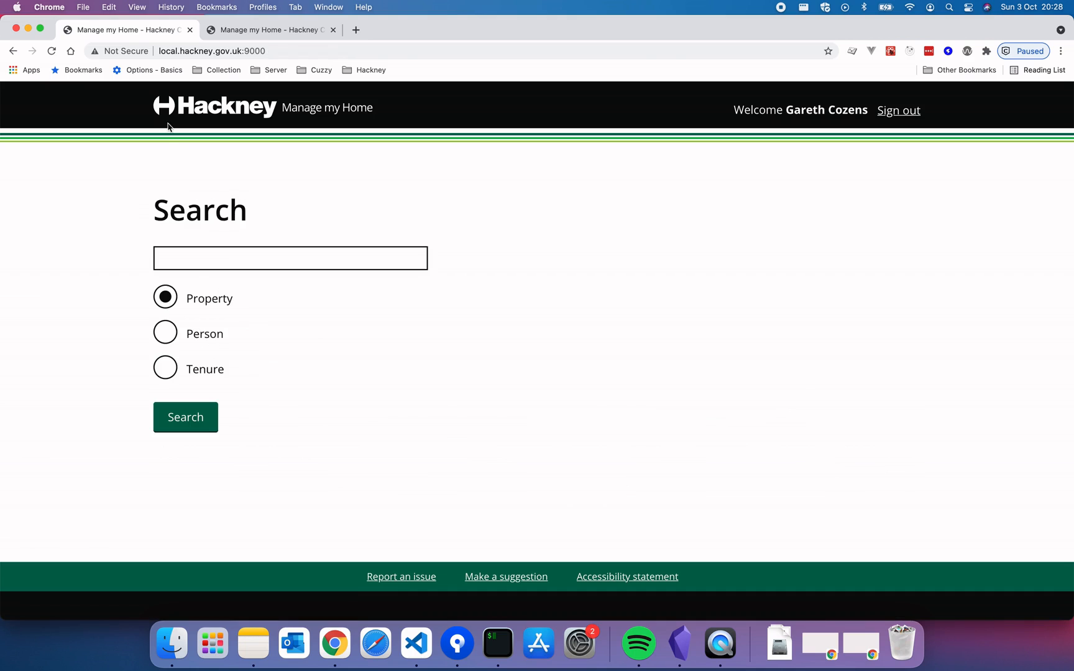
pyautogui.click(185, 417)
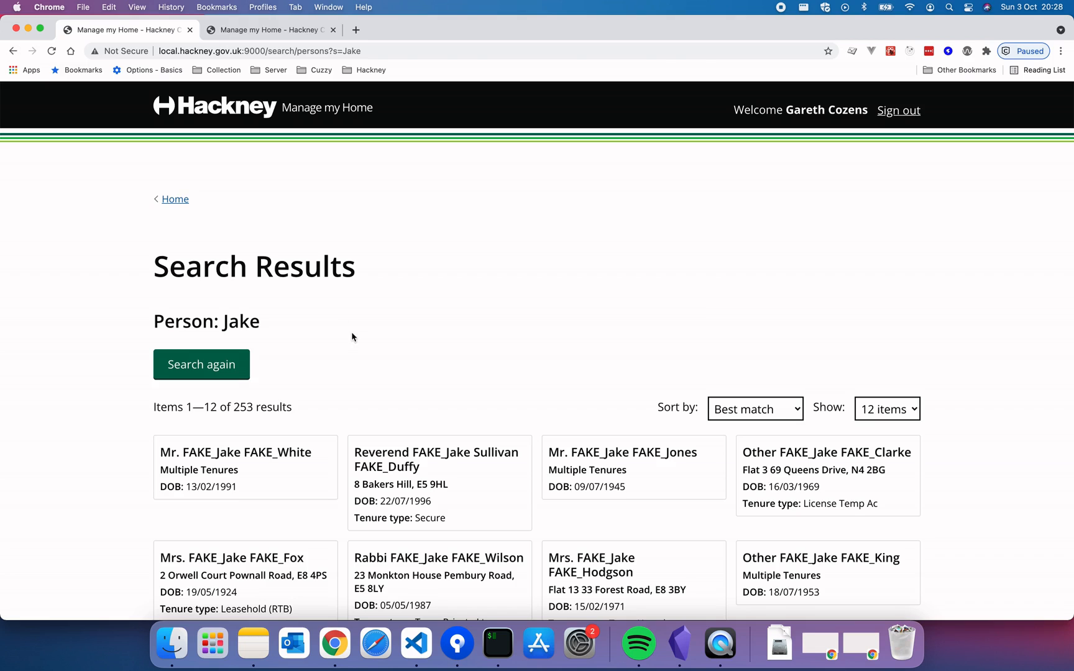
pyautogui.click(235, 452)
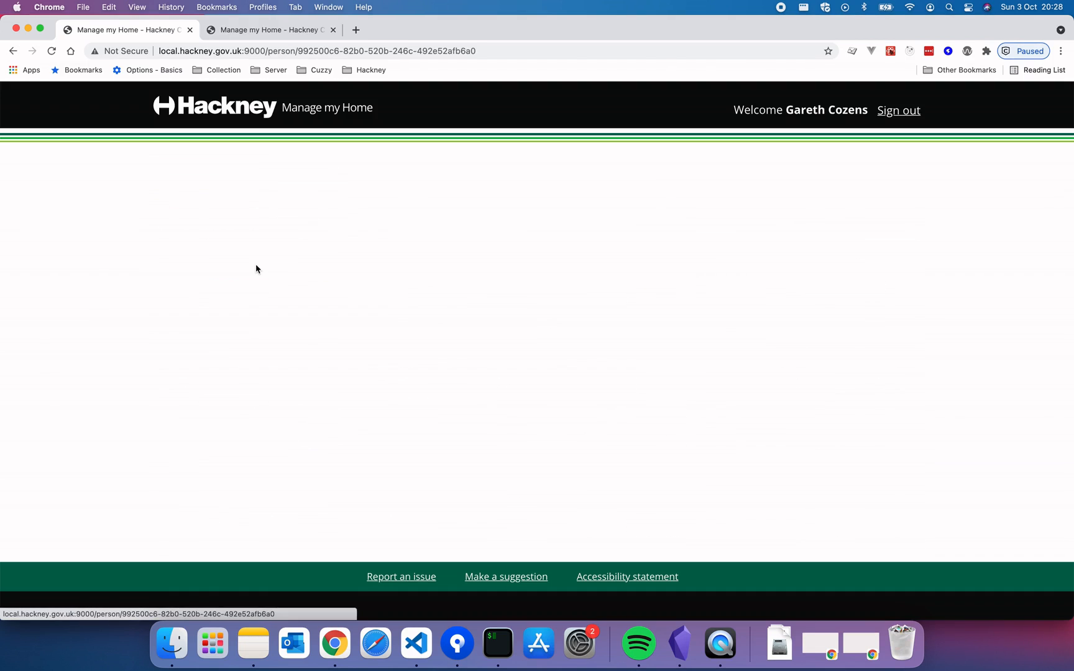
pyautogui.moveTo(521, 212)
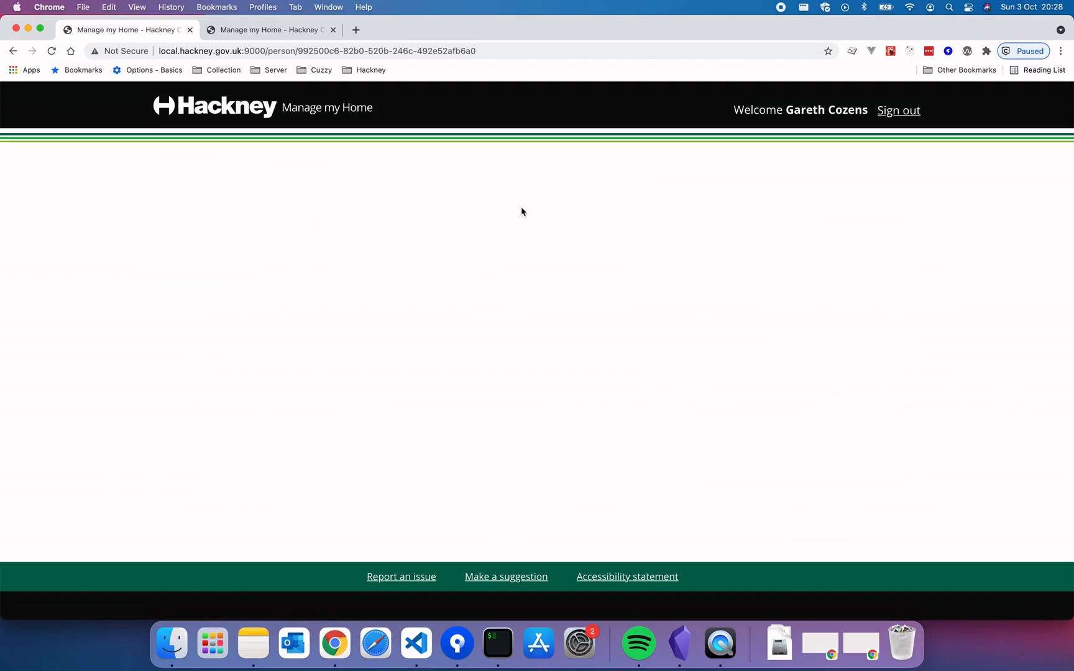
pyautogui.moveTo(530, 322)
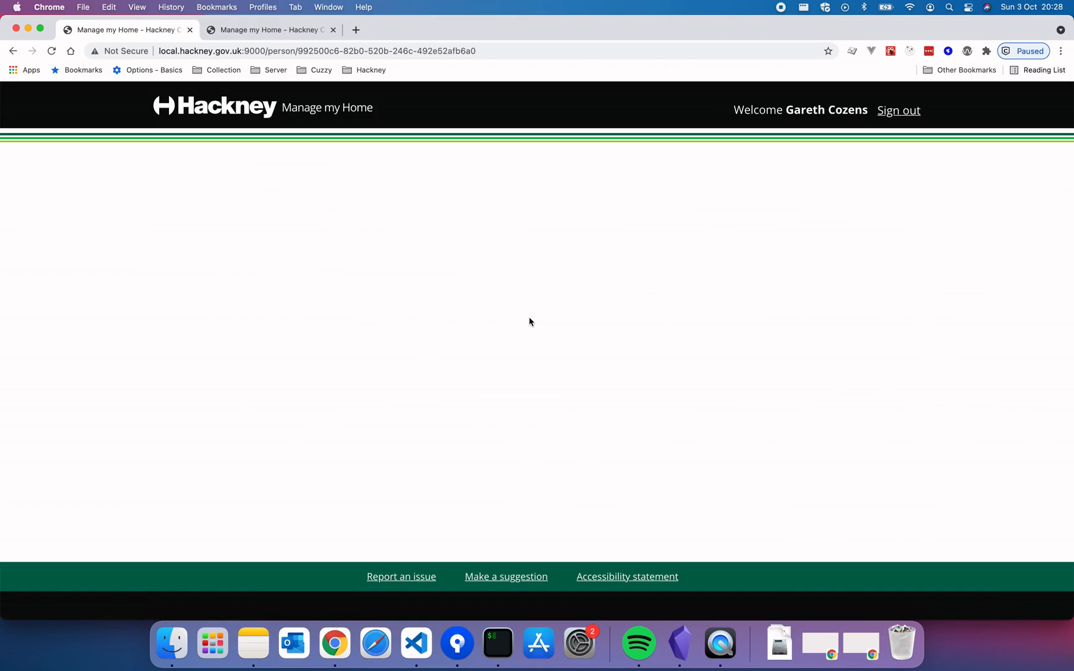
pyautogui.moveTo(398, 262)
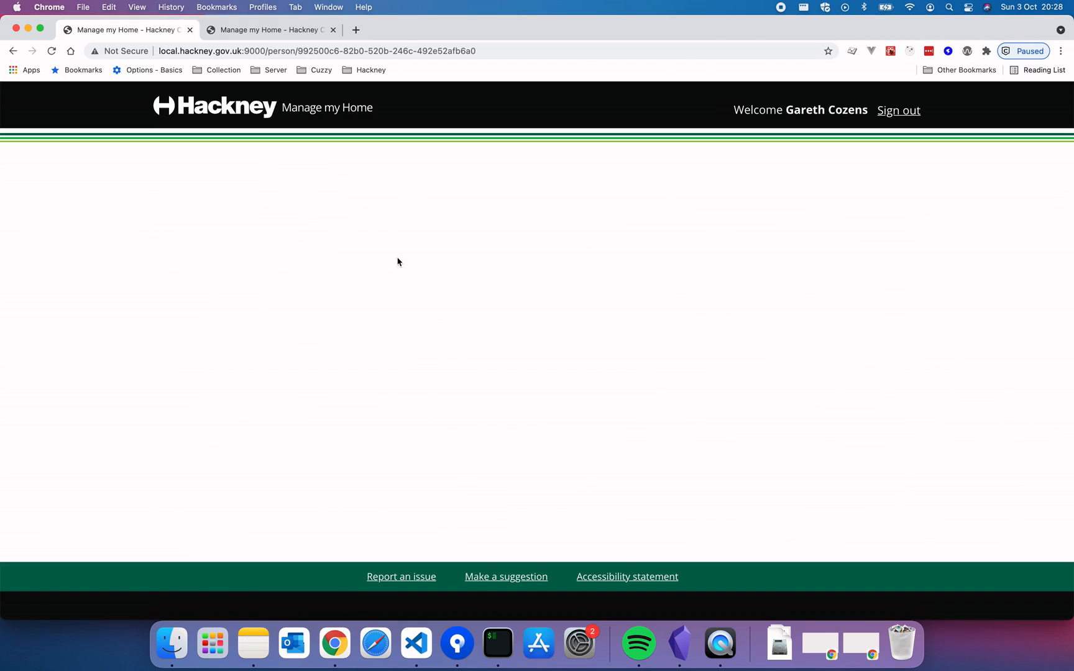
pyautogui.moveTo(490, 327)
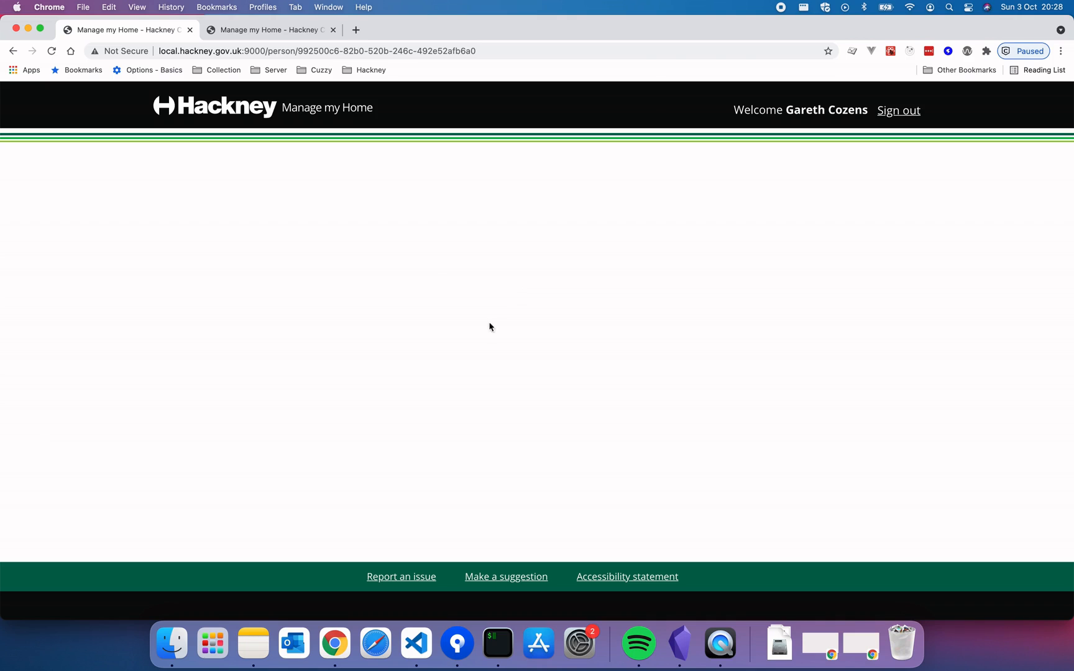
pyautogui.moveTo(468, 269)
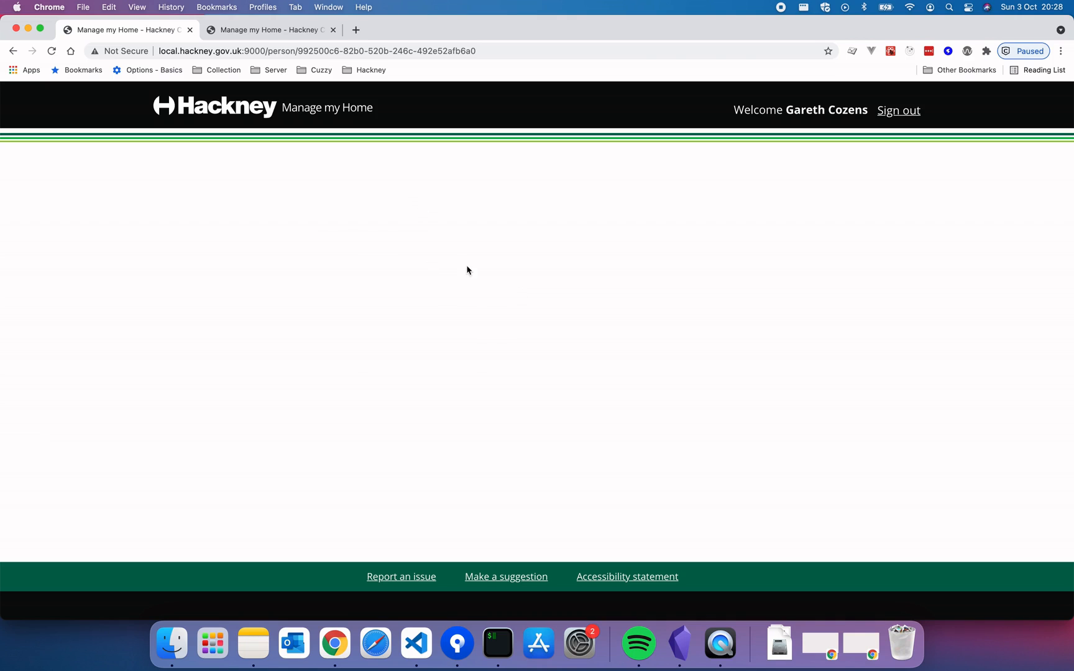
pyautogui.moveTo(9, 57)
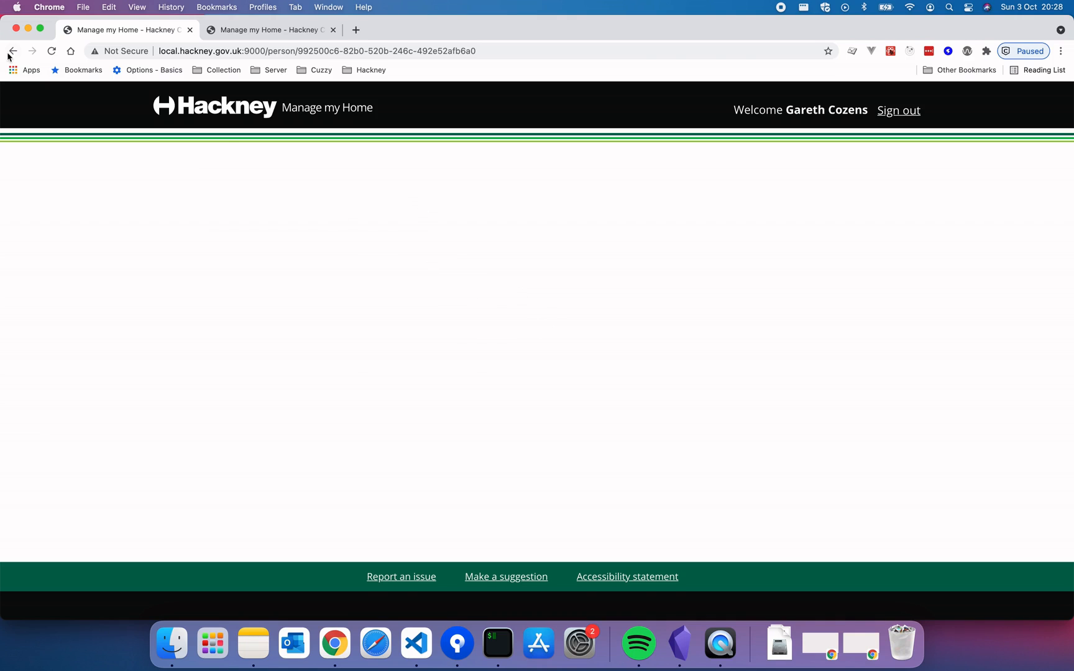
pyautogui.moveTo(12, 51)
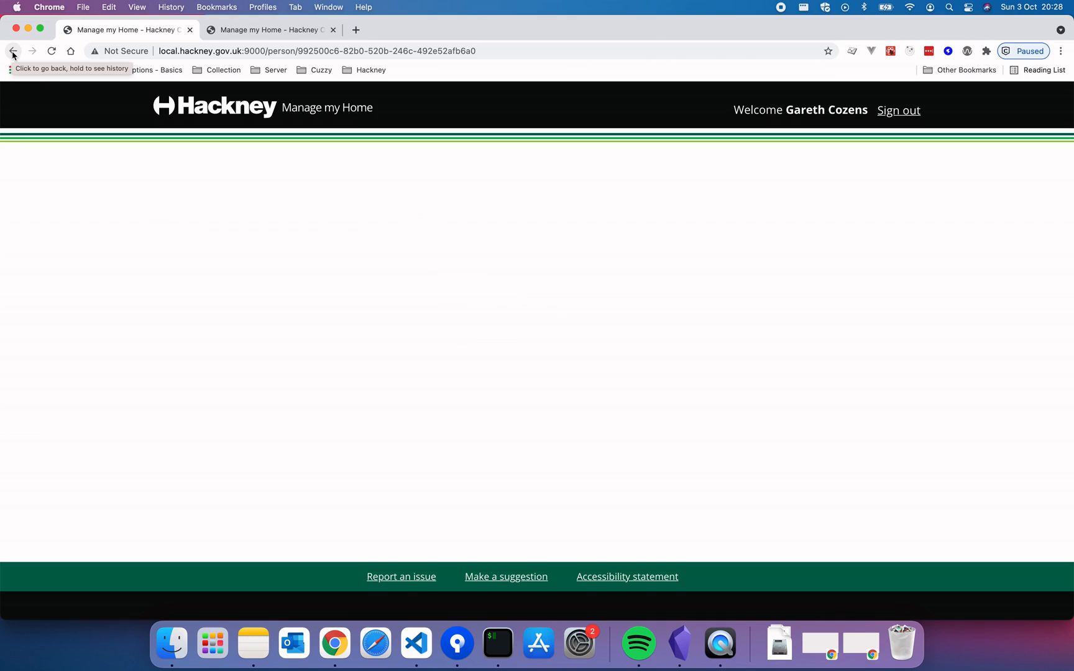